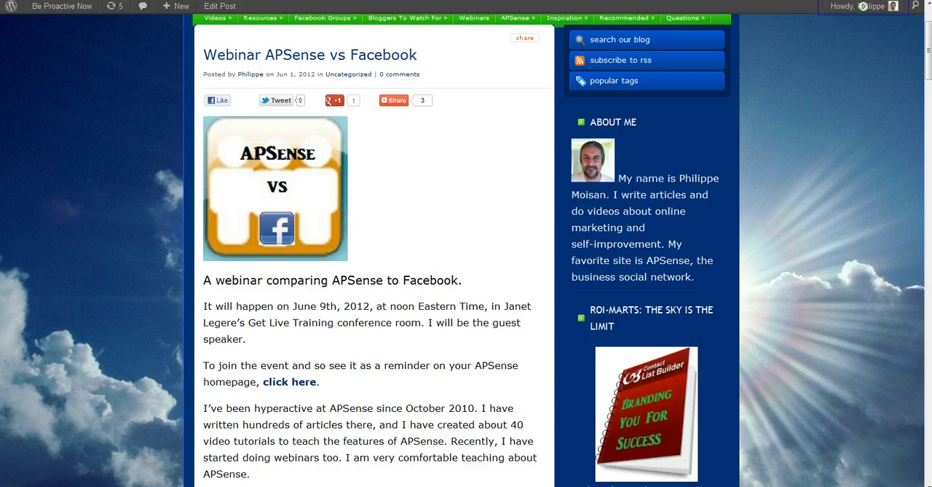
mouse_move(107, 295)
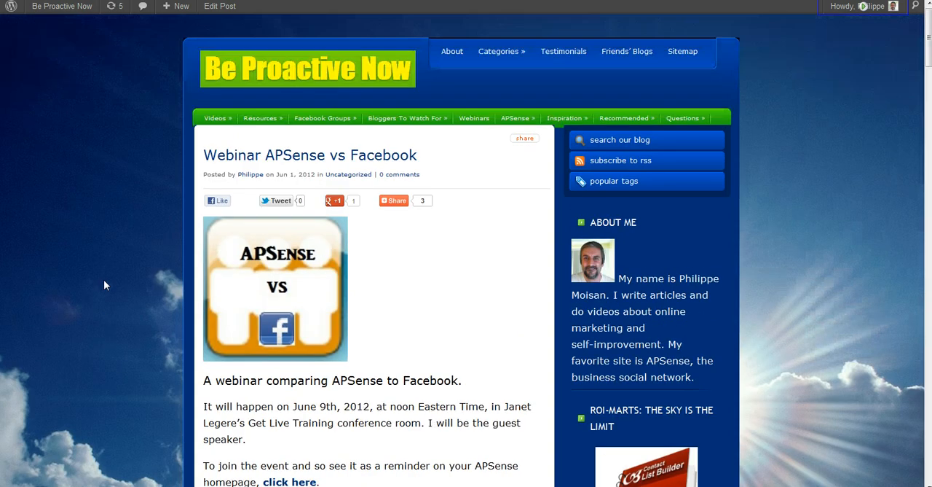
mouse_move(106, 294)
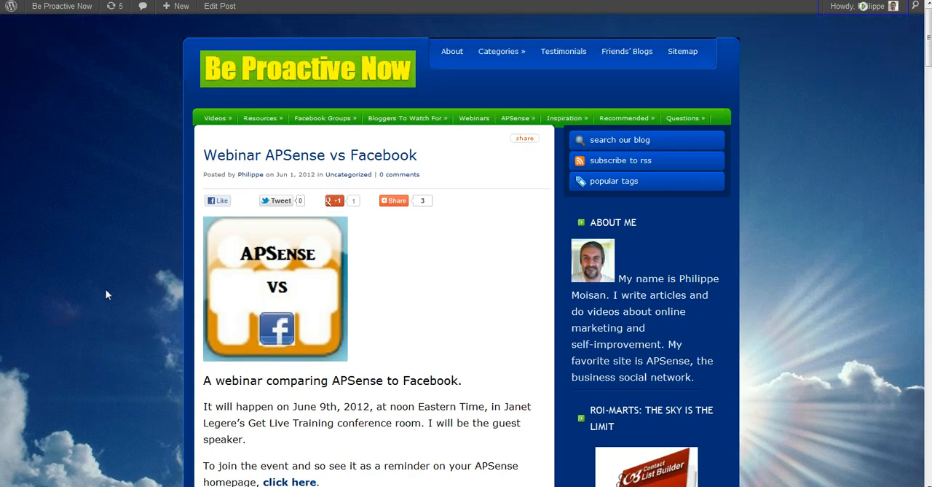
mouse_move(249, 166)
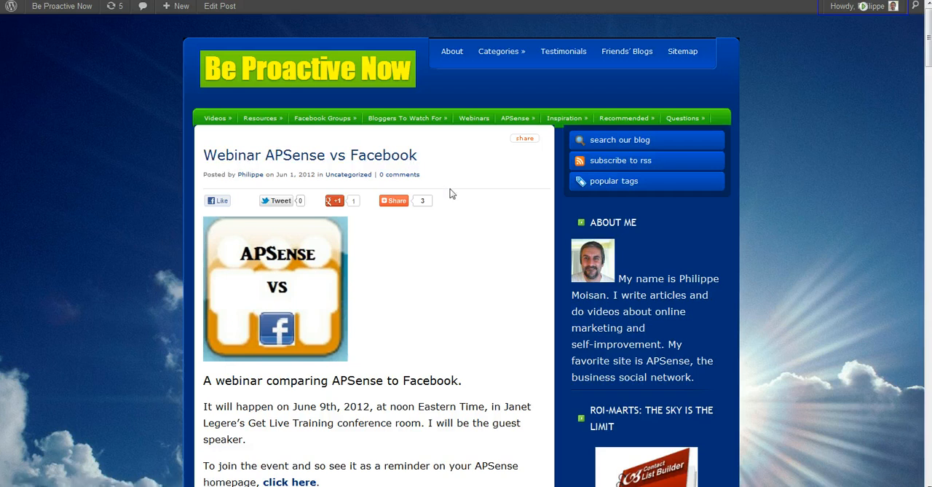
mouse_move(497, 292)
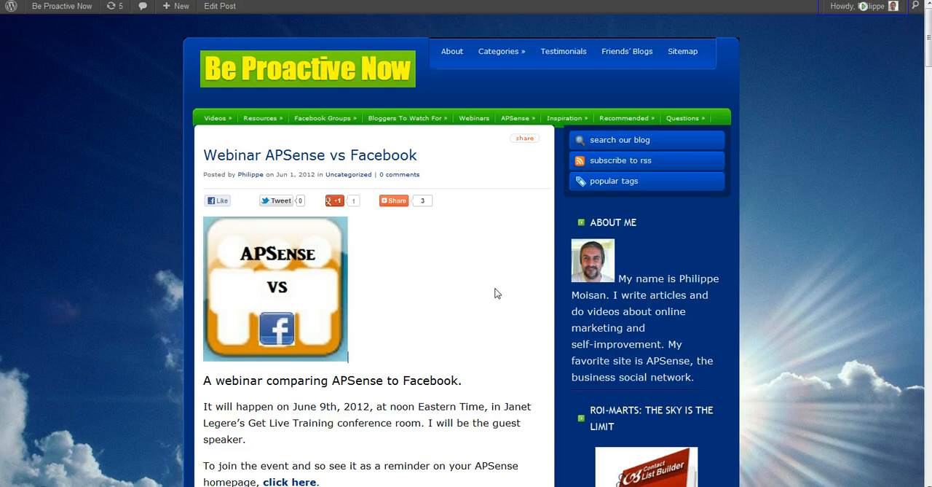
mouse_move(477, 288)
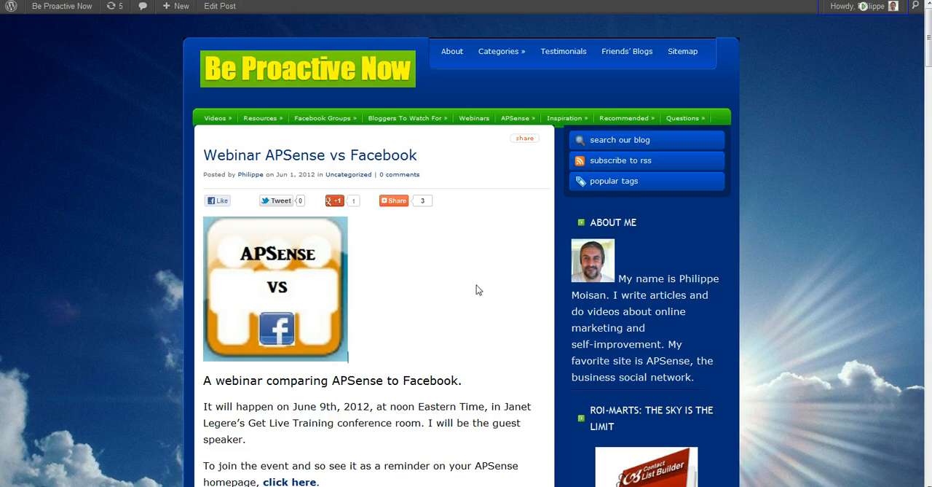
mouse_move(281, 209)
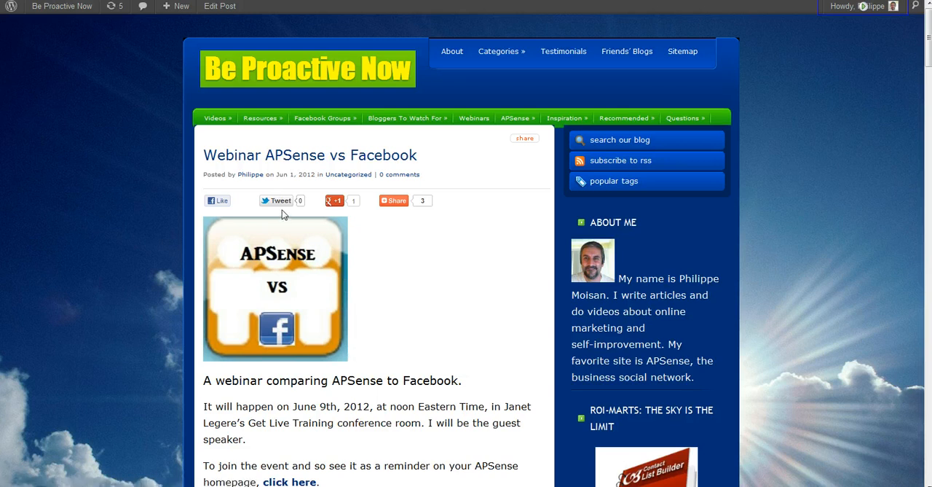
mouse_move(277, 207)
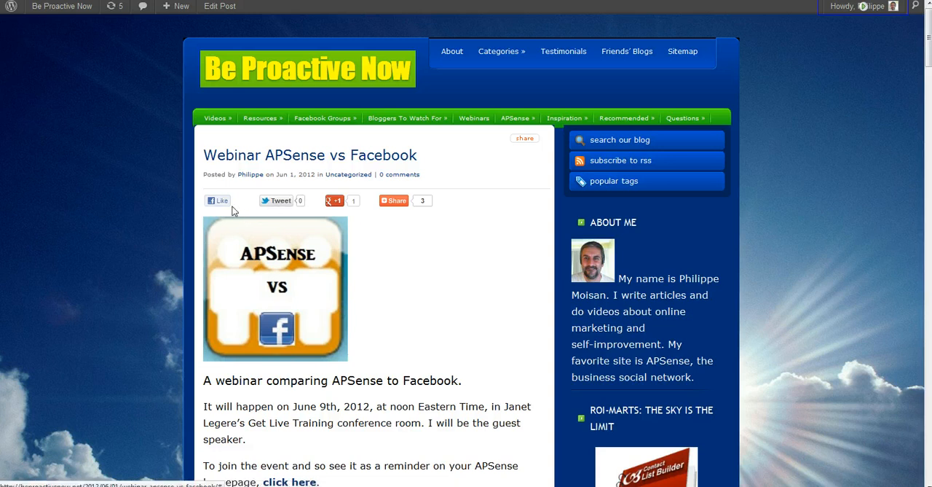
mouse_move(405, 205)
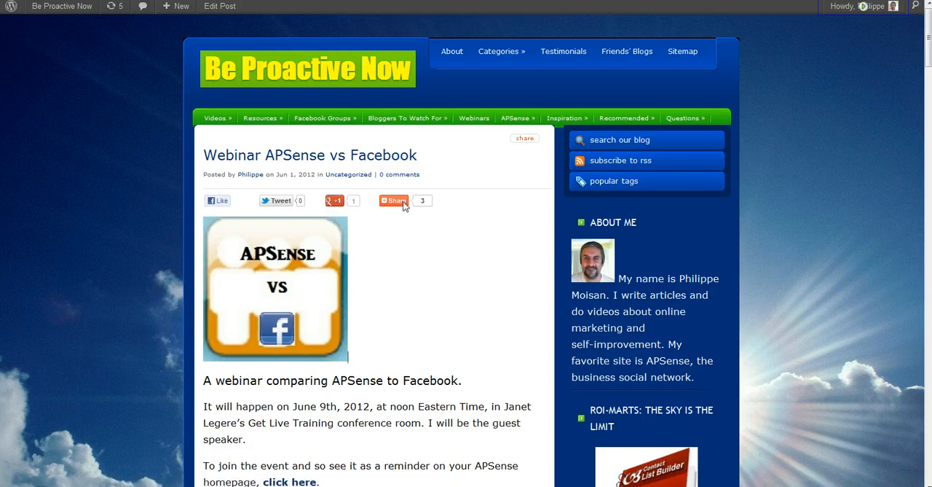
Open and then close the sharing options panel for the post.
left_click(393, 201)
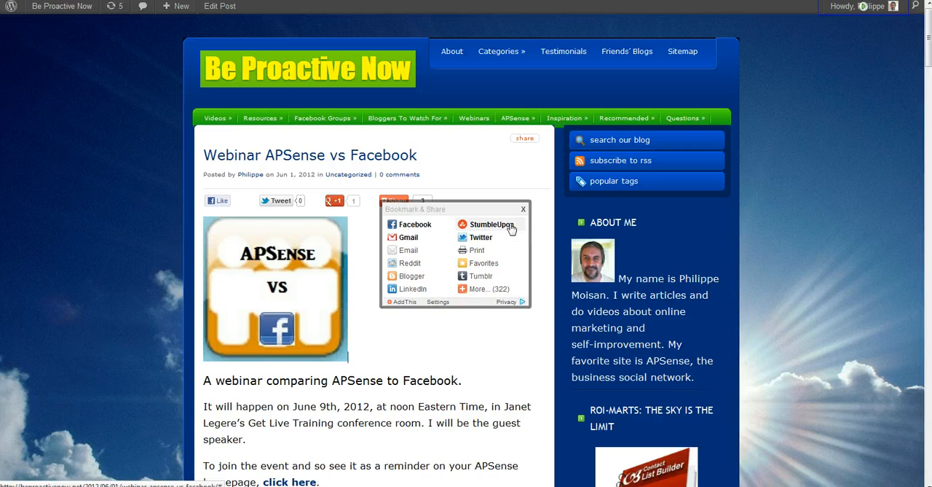
mouse_move(485, 336)
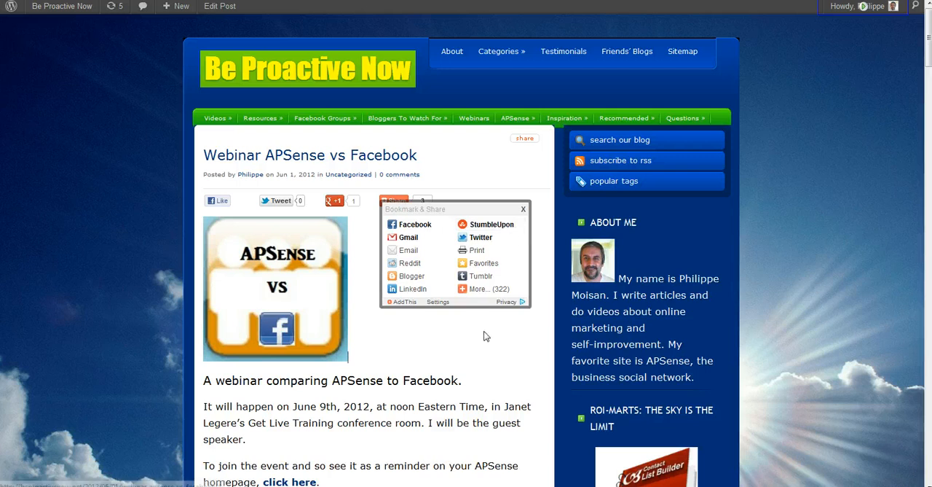
left_click(523, 208)
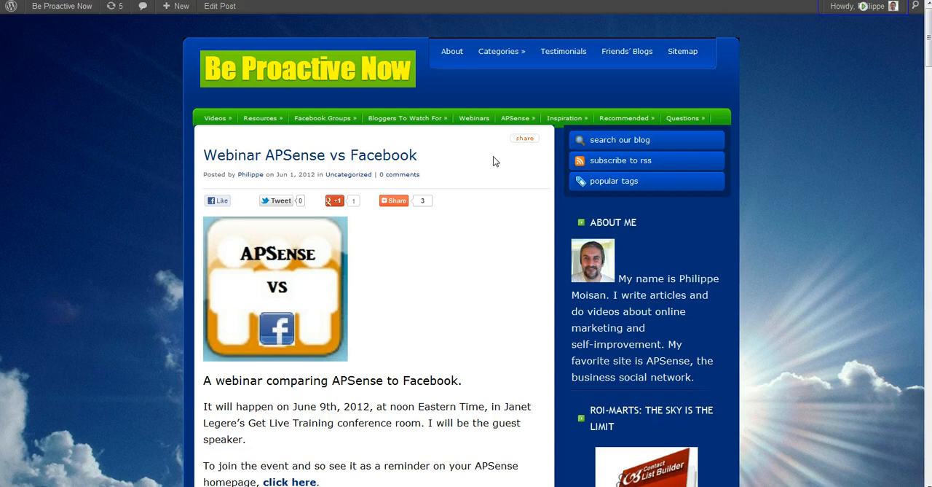
mouse_move(328, 178)
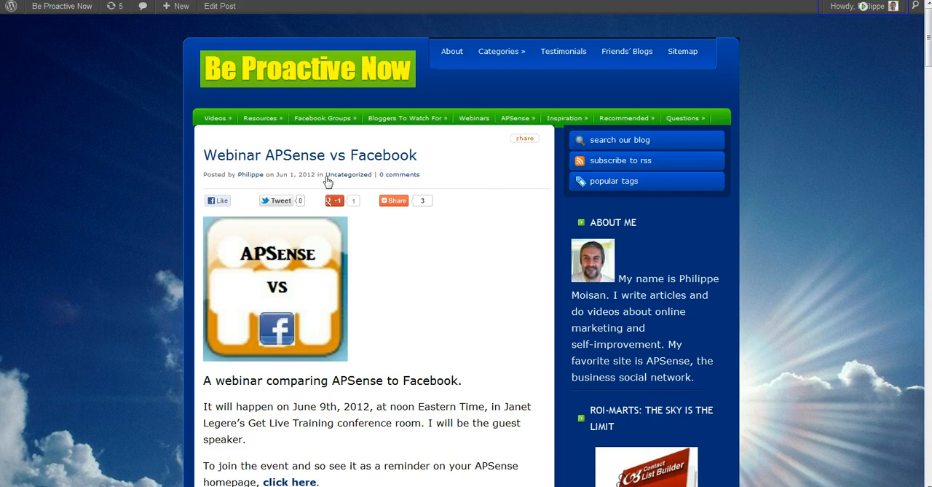
mouse_move(469, 233)
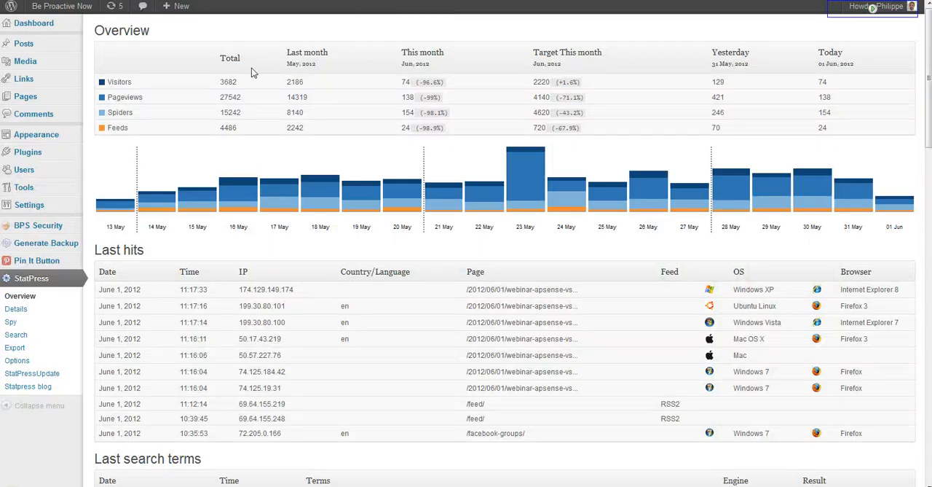
mouse_move(89, 291)
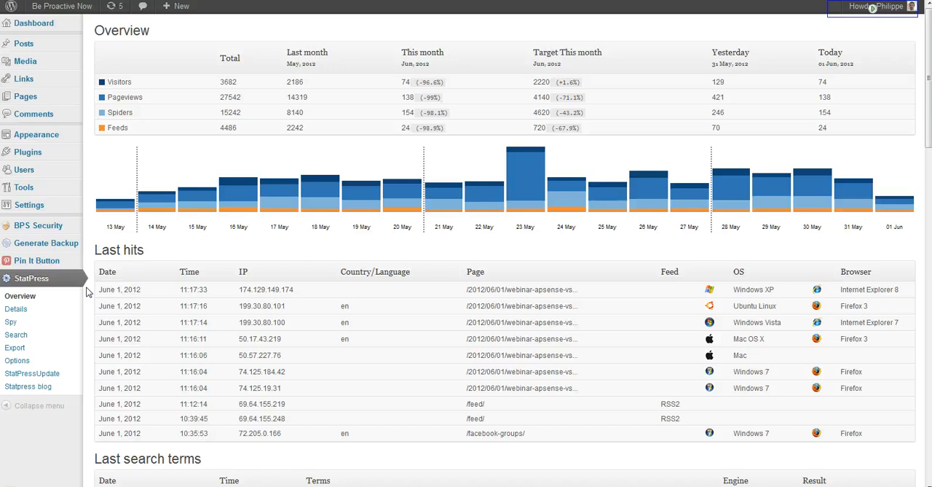
mouse_move(361, 80)
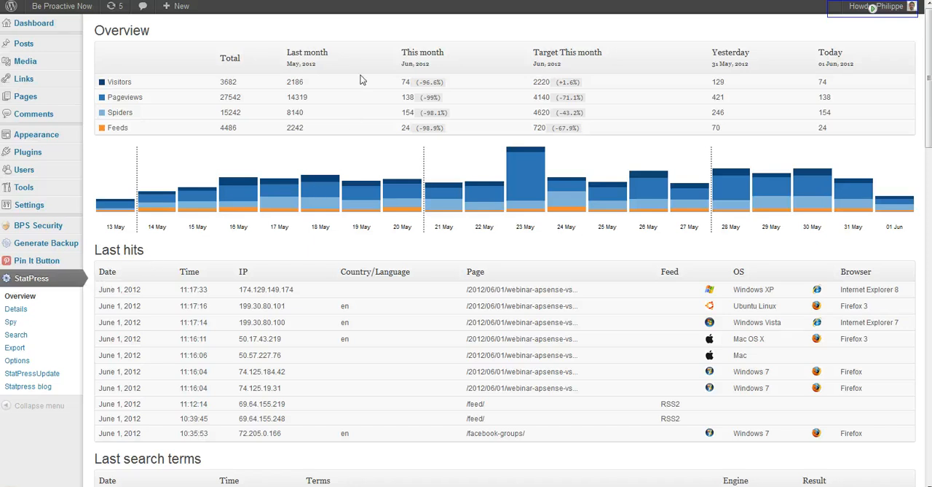
mouse_move(710, 201)
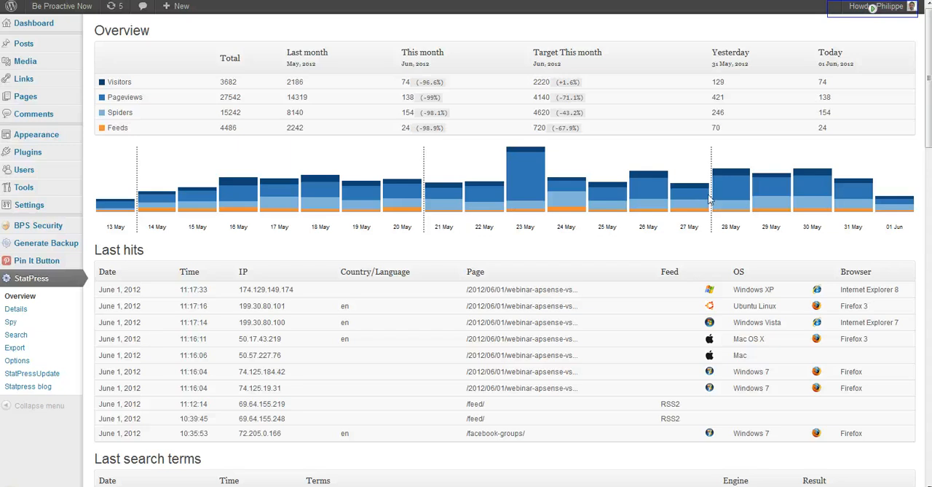
mouse_move(246, 226)
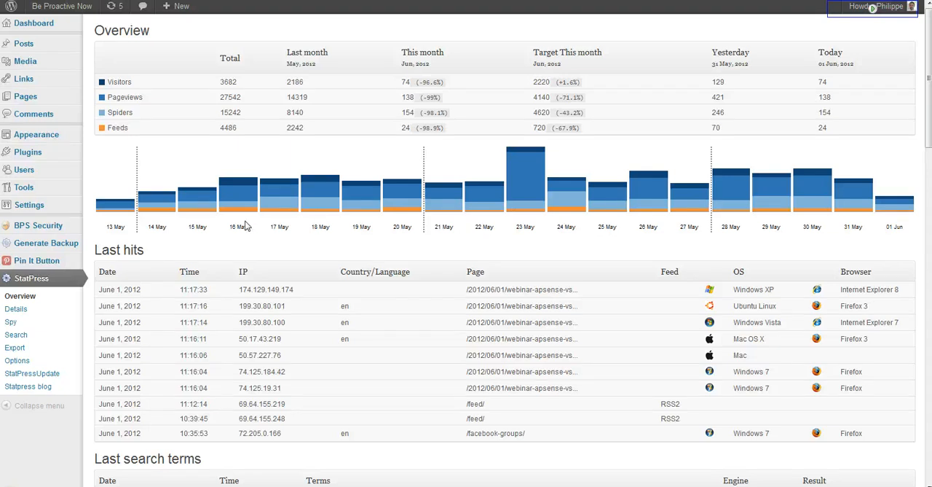
mouse_move(242, 216)
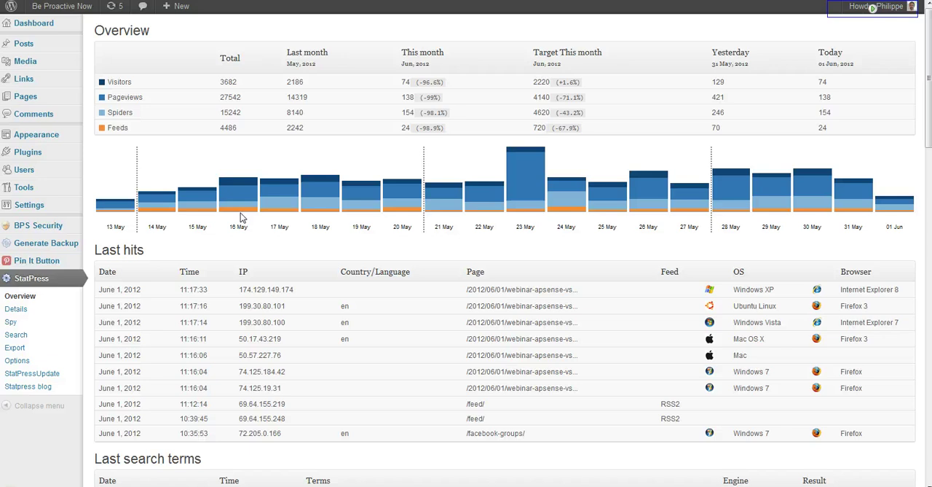
mouse_move(382, 311)
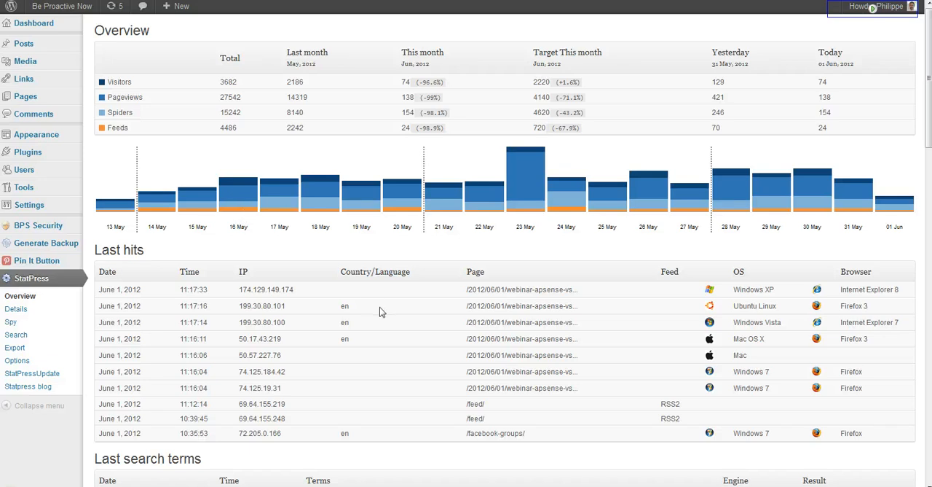
mouse_move(592, 70)
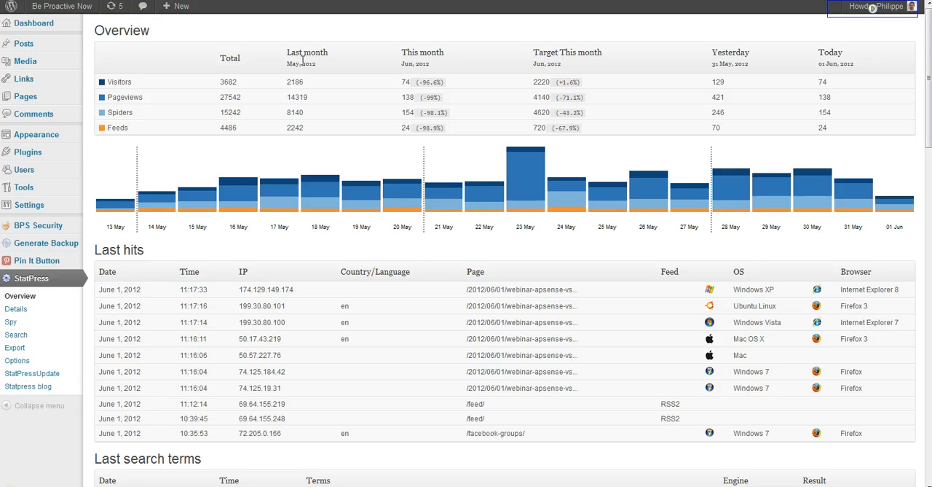
mouse_move(408, 76)
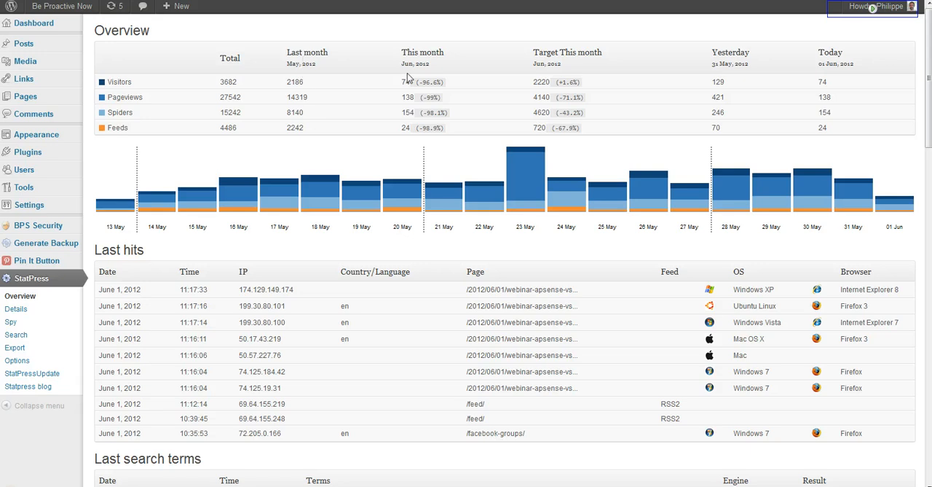
mouse_move(422, 108)
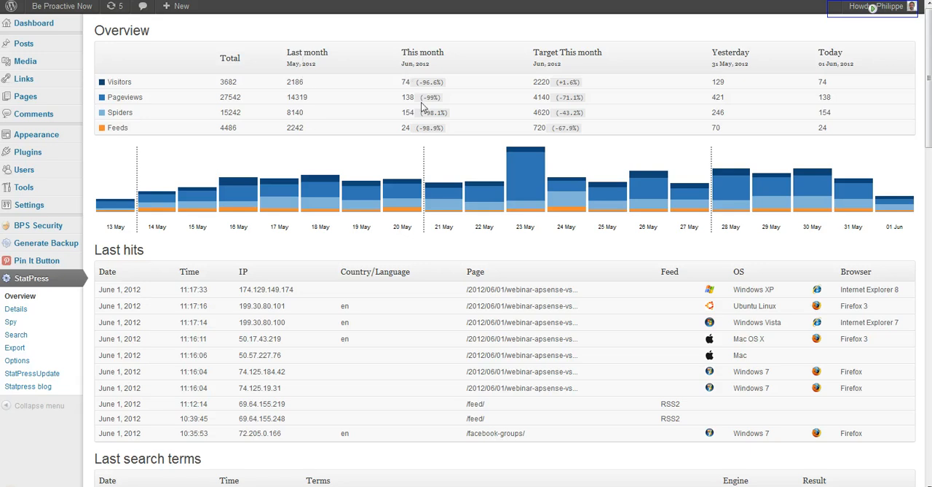
mouse_move(411, 76)
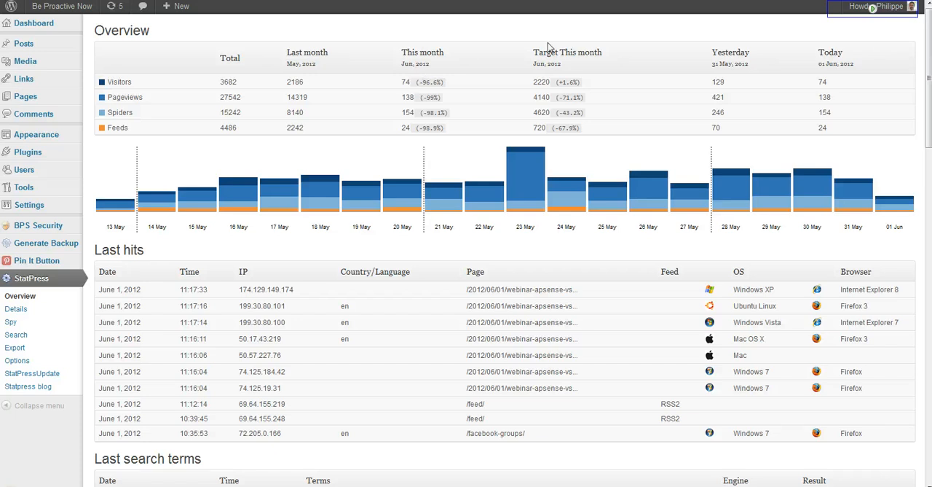
mouse_move(635, 104)
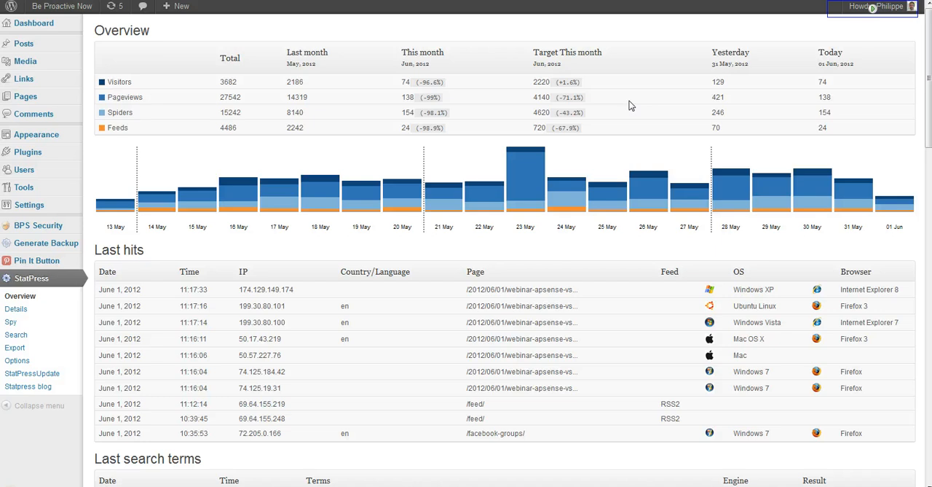
mouse_move(741, 63)
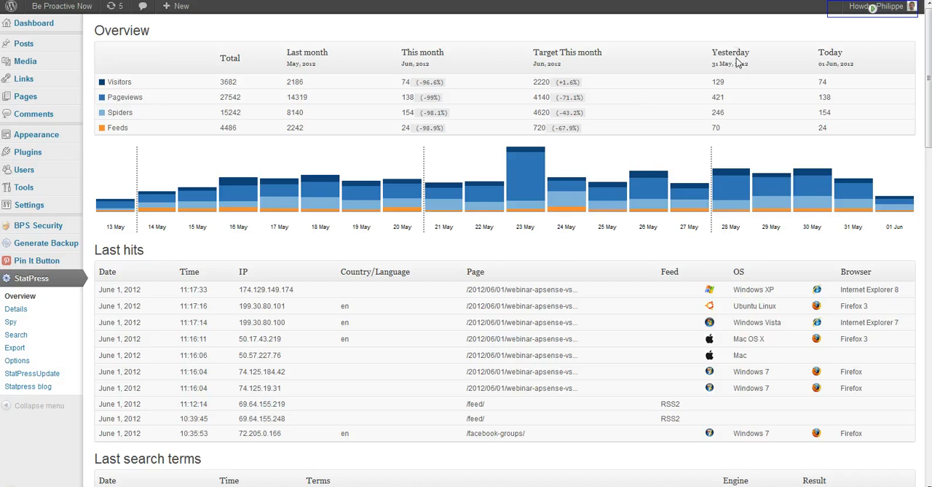
mouse_move(733, 107)
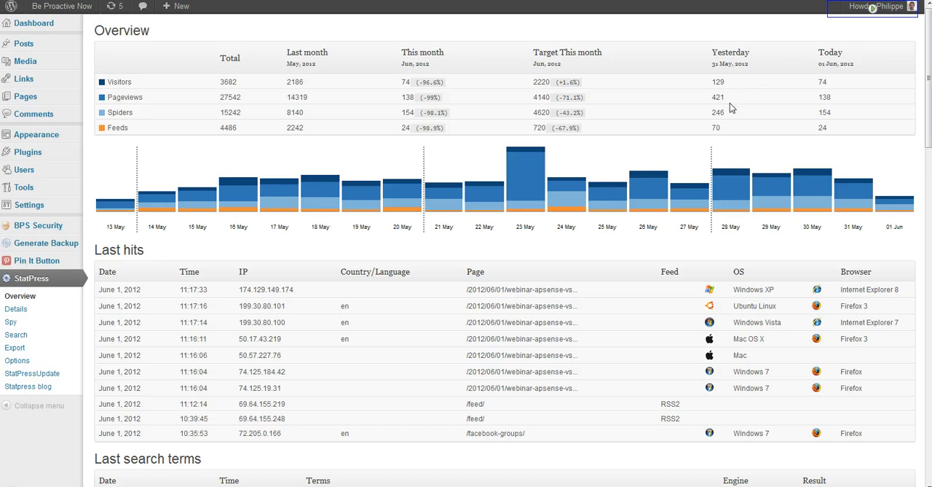
mouse_move(845, 84)
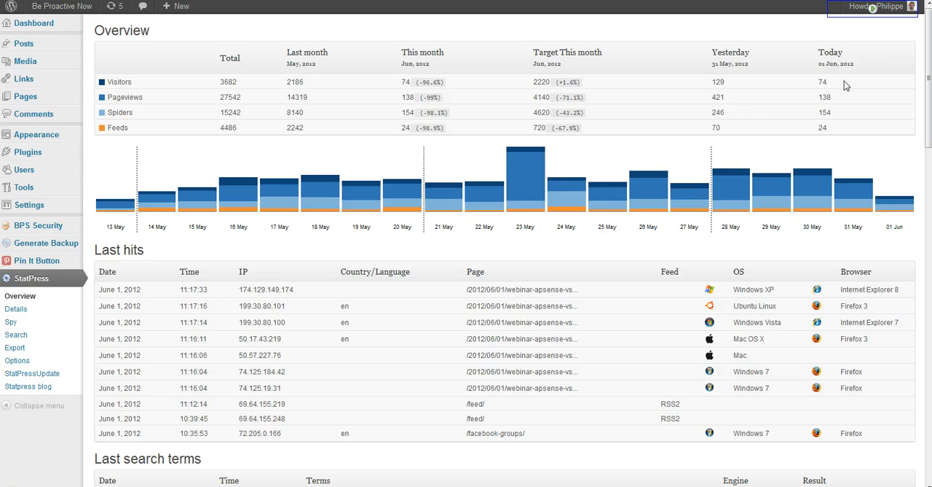
mouse_move(612, 174)
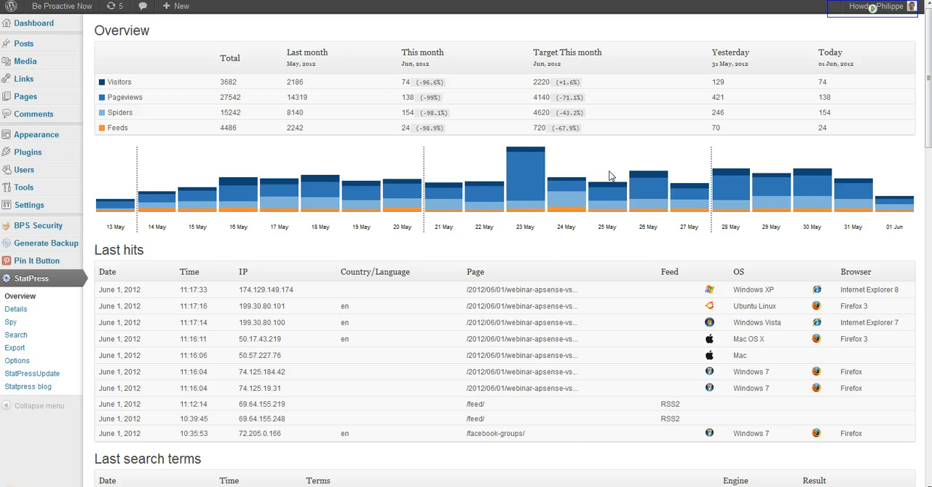
mouse_move(153, 255)
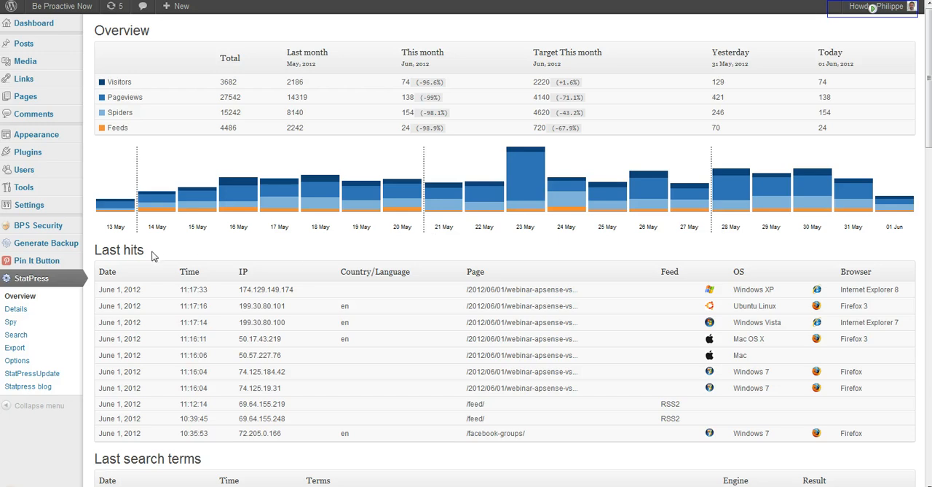
mouse_move(425, 313)
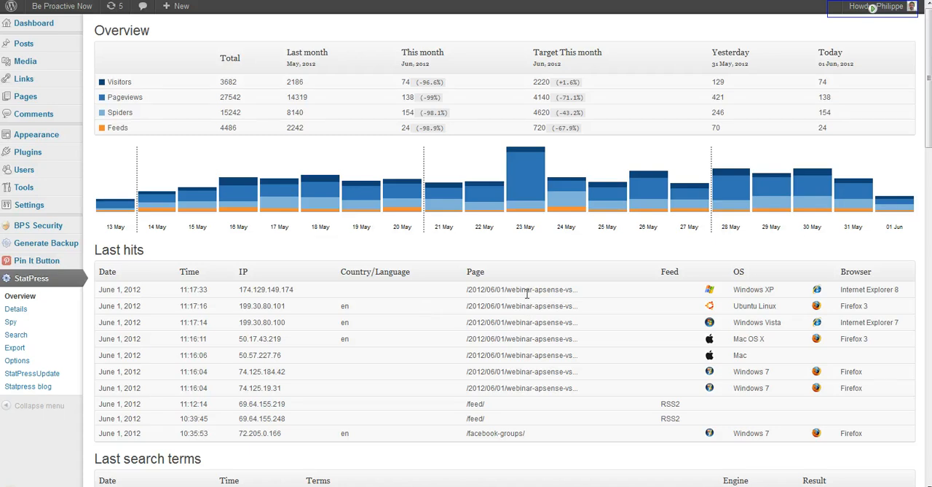
mouse_move(576, 318)
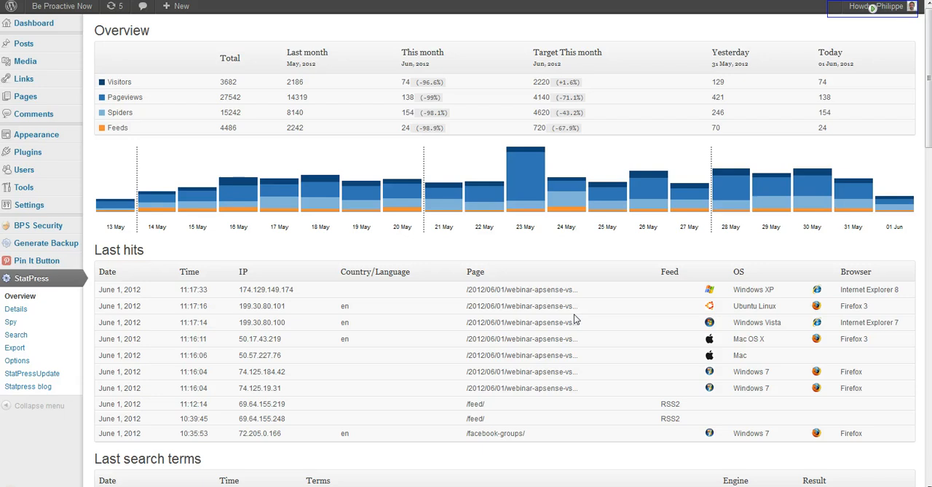
mouse_move(584, 319)
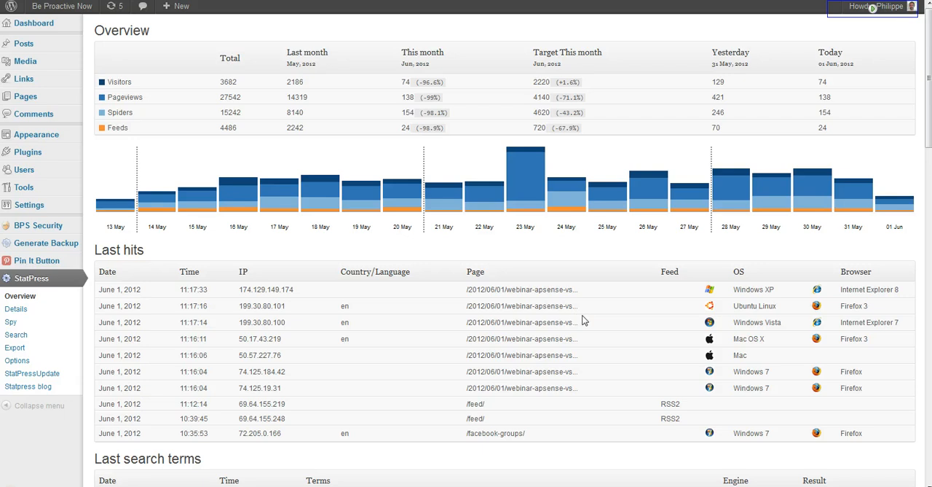
mouse_move(479, 348)
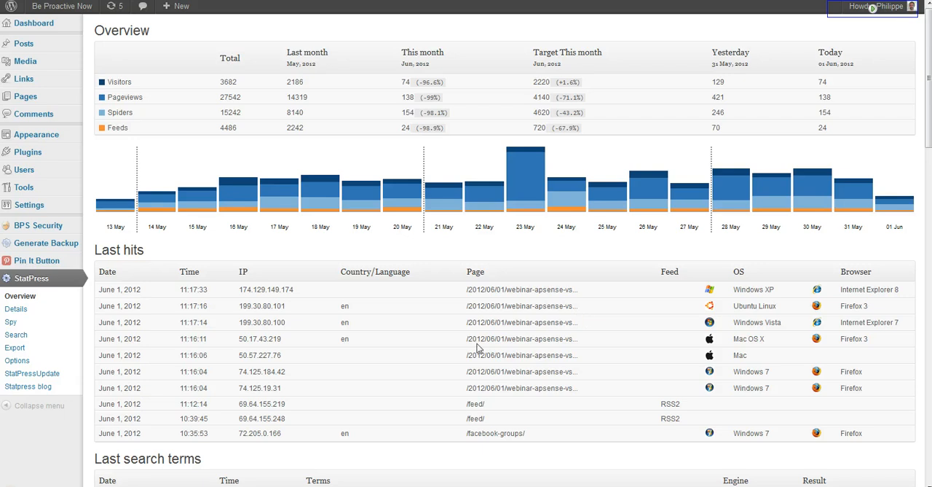
mouse_move(474, 309)
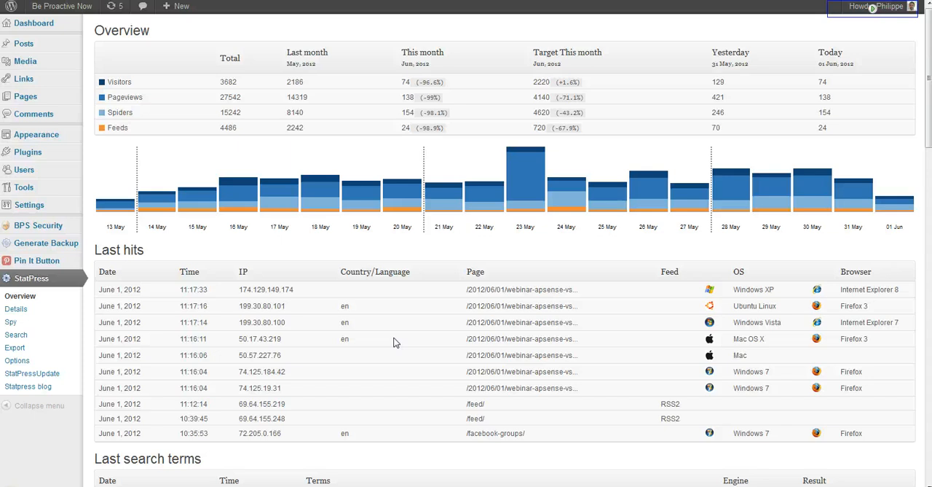
scroll("down", 3)
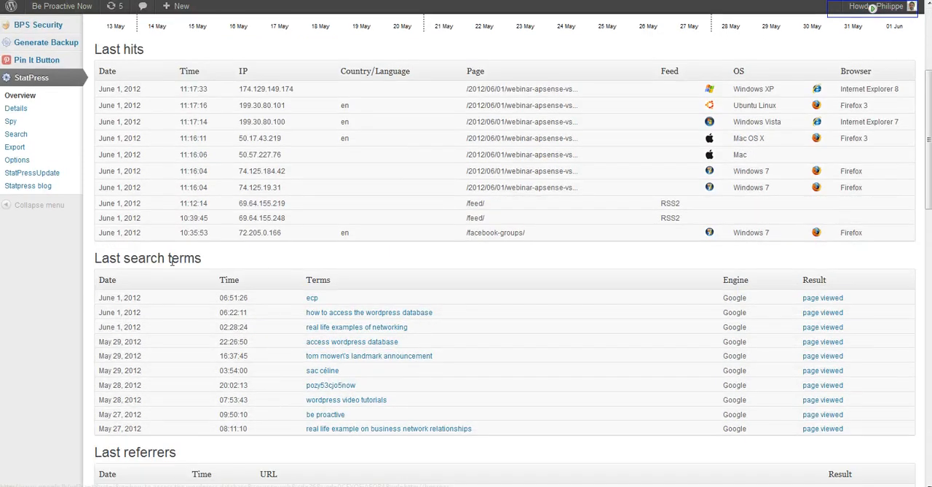
mouse_move(338, 291)
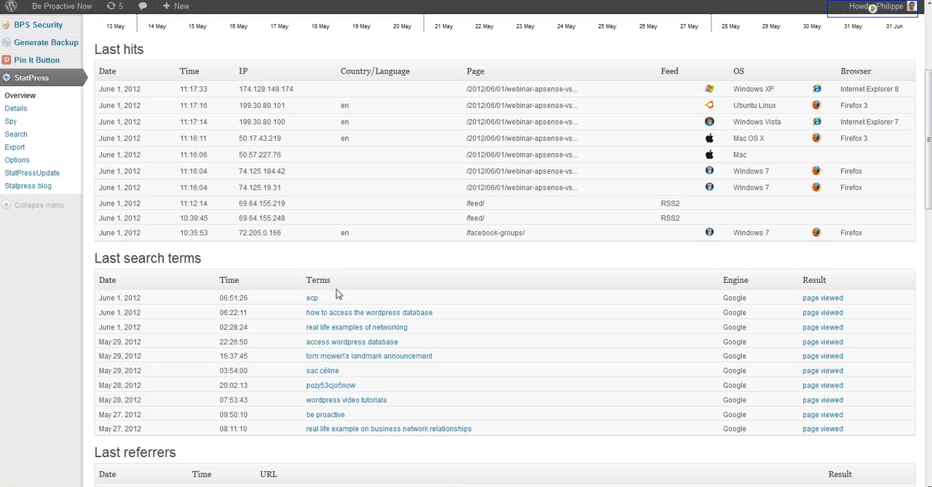
mouse_move(368, 317)
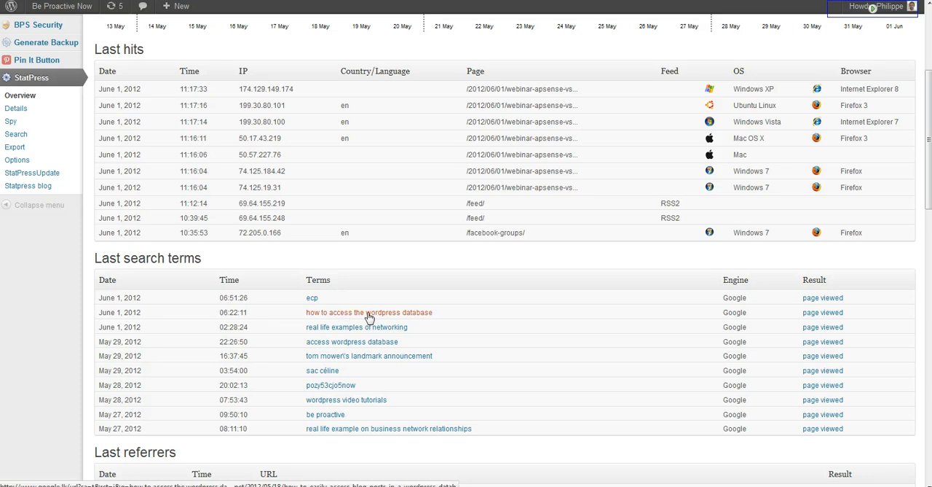
mouse_move(494, 338)
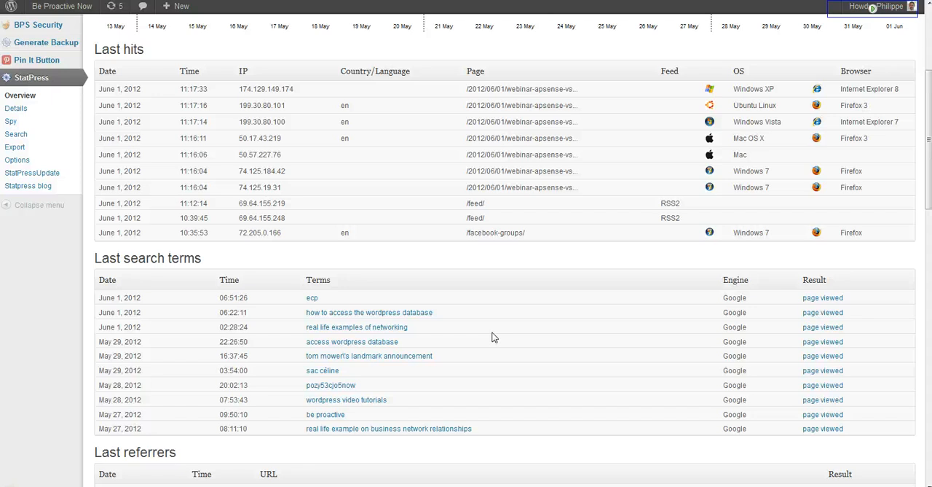
mouse_move(488, 344)
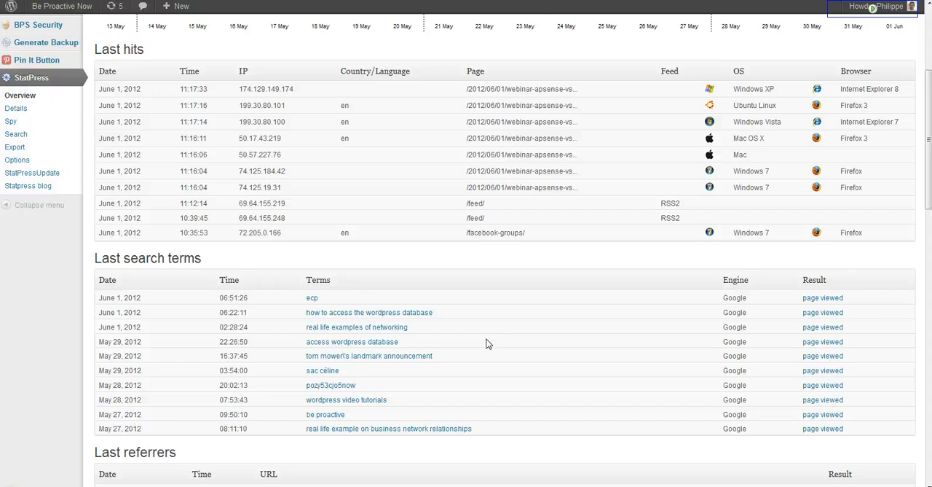
mouse_move(394, 246)
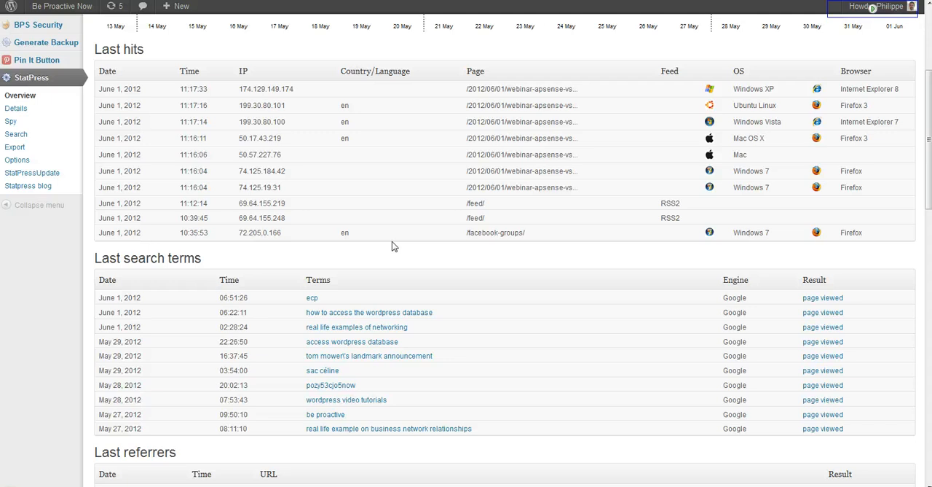
mouse_move(487, 260)
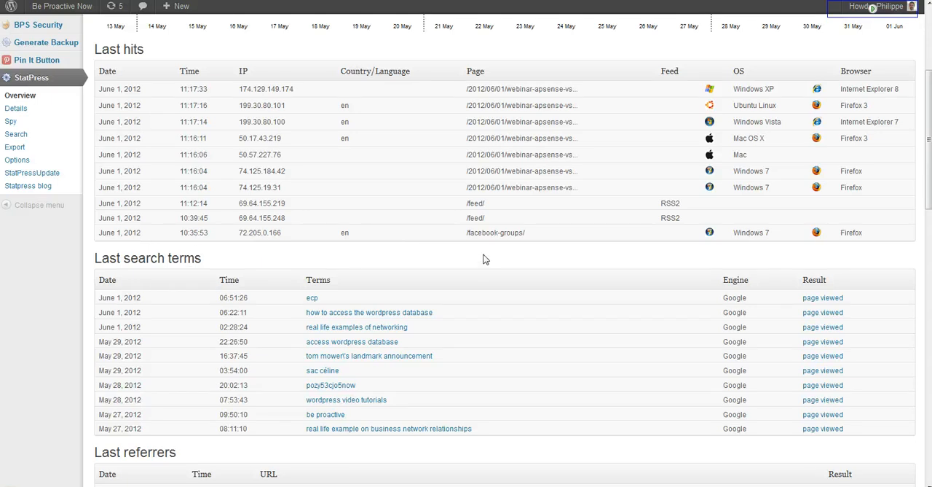
mouse_move(510, 379)
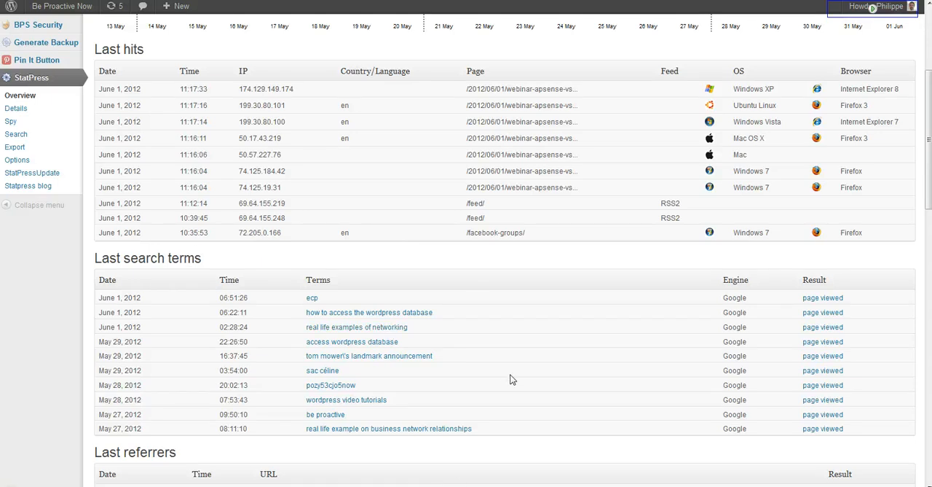
Scroll past the Last search terms table to the Last referrers list with StumbleUpon and Facebook links.
scroll("down", 3)
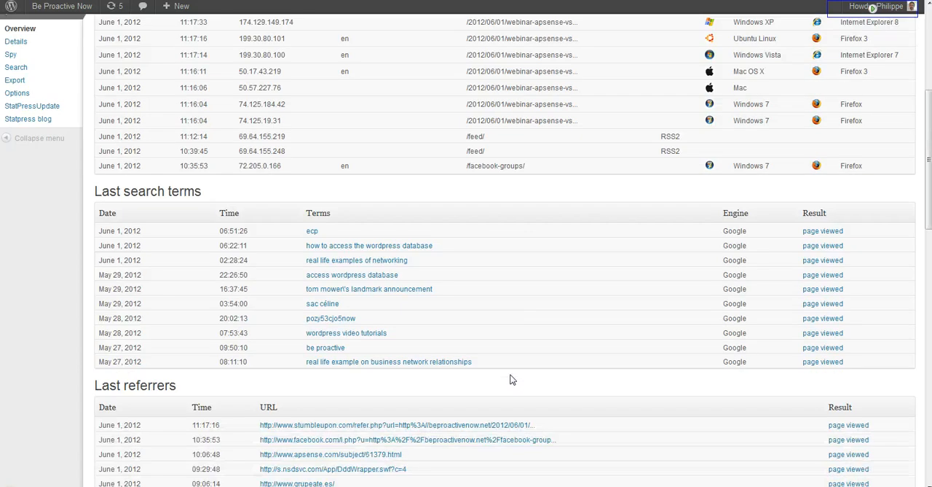
mouse_move(513, 309)
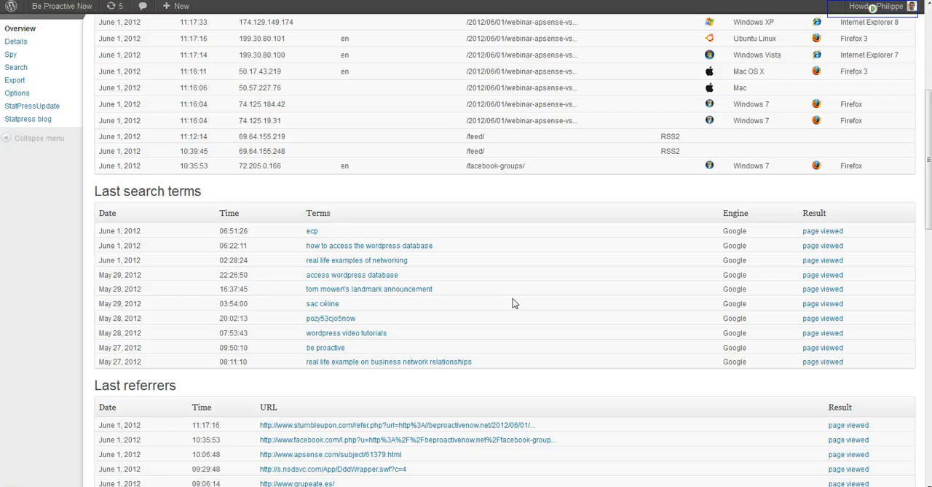
scroll("down", 3)
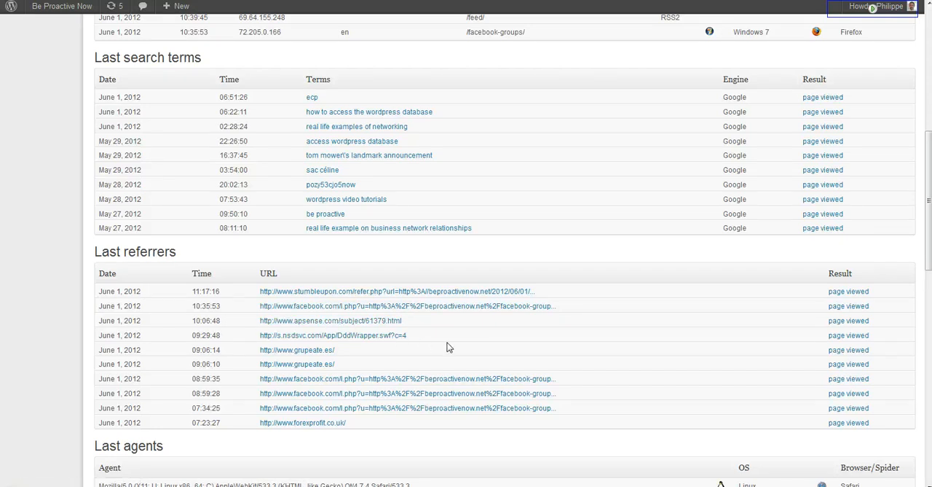
mouse_move(469, 349)
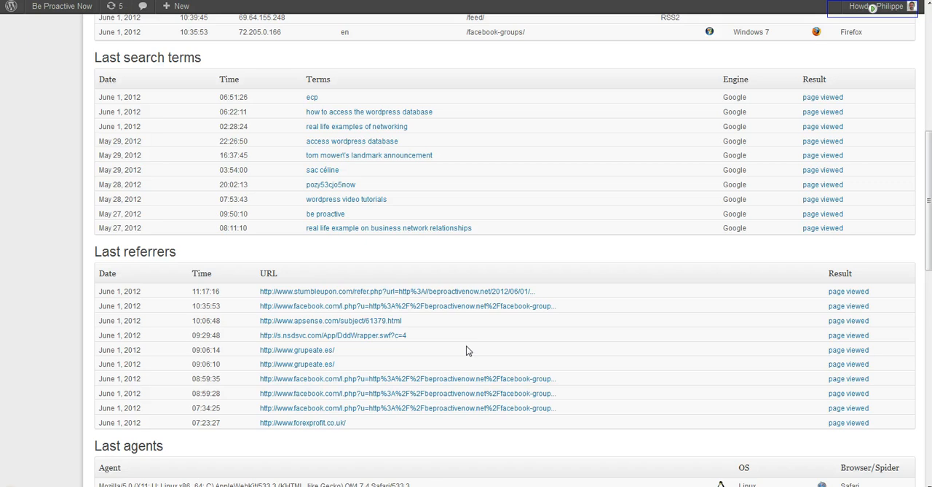
Scroll down through the Last referrers table until the Last agents list begins.
scroll("down", 3)
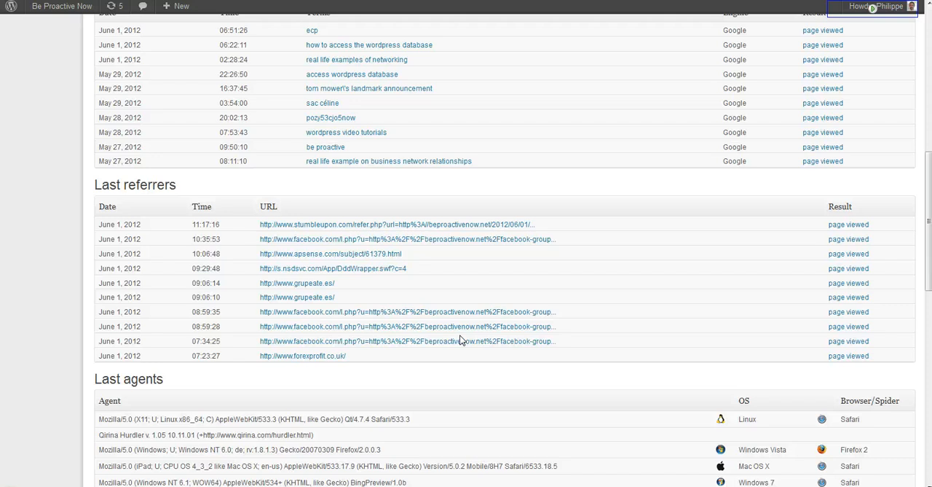
Scroll through Last agents and Last pages to the Last spiders table and table size footer.
scroll("down", 3)
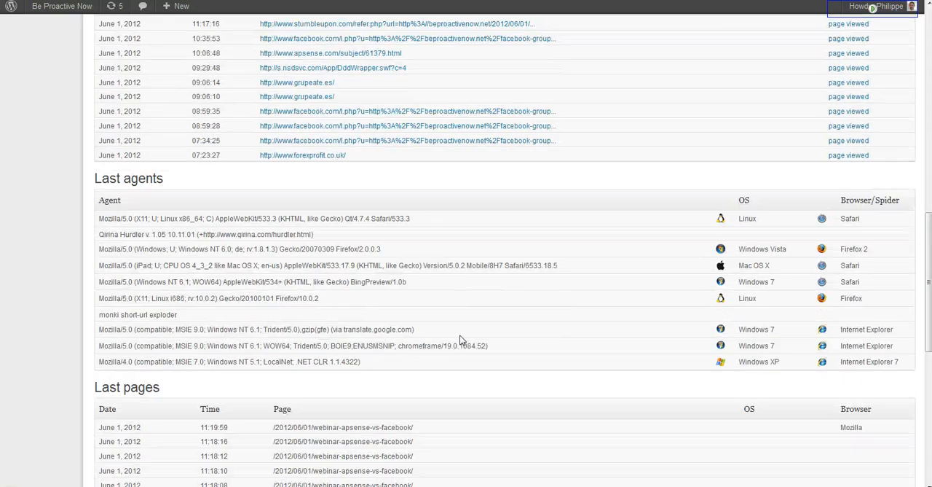
mouse_move(236, 246)
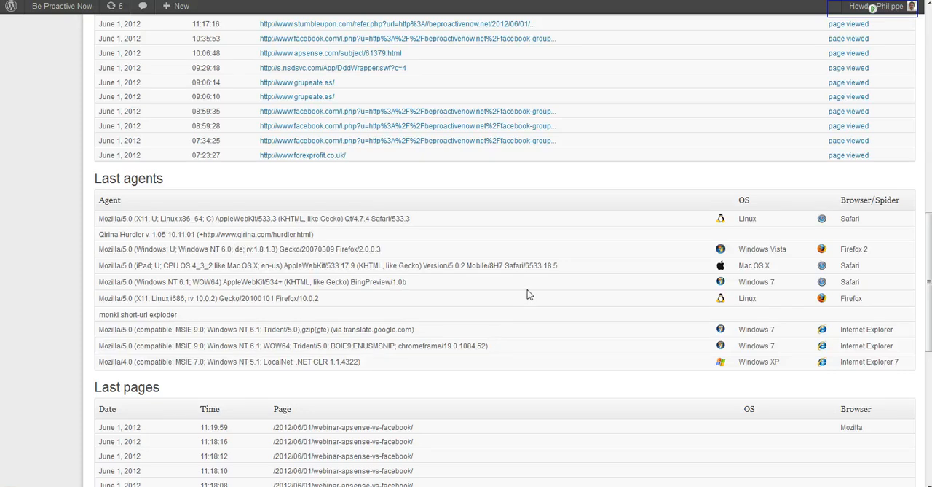
scroll("down", 3)
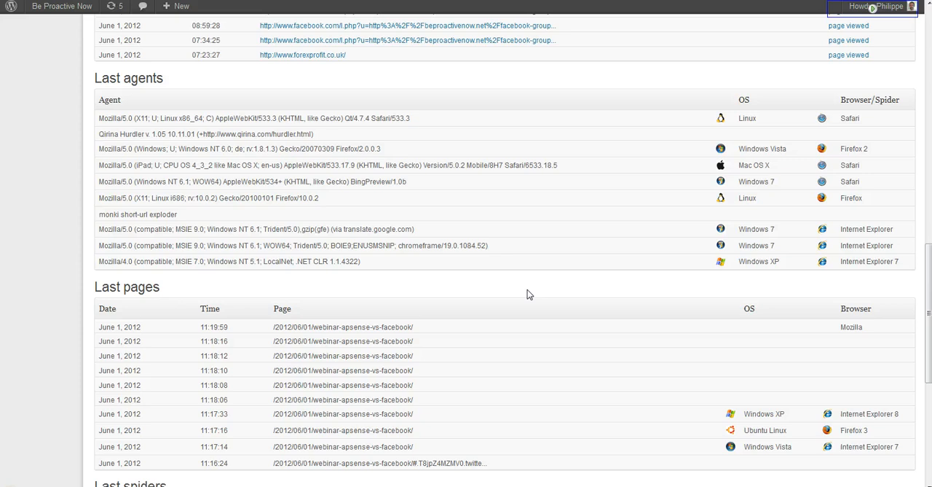
scroll("down", 3)
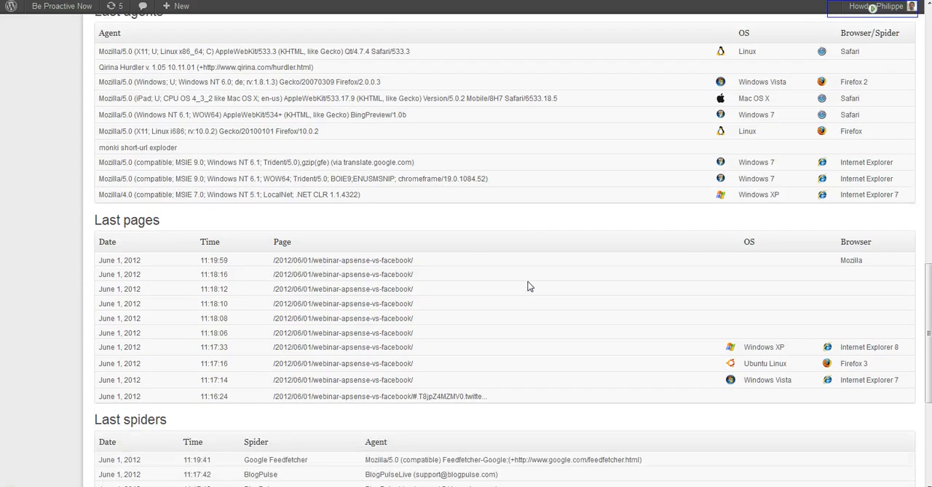
mouse_move(396, 274)
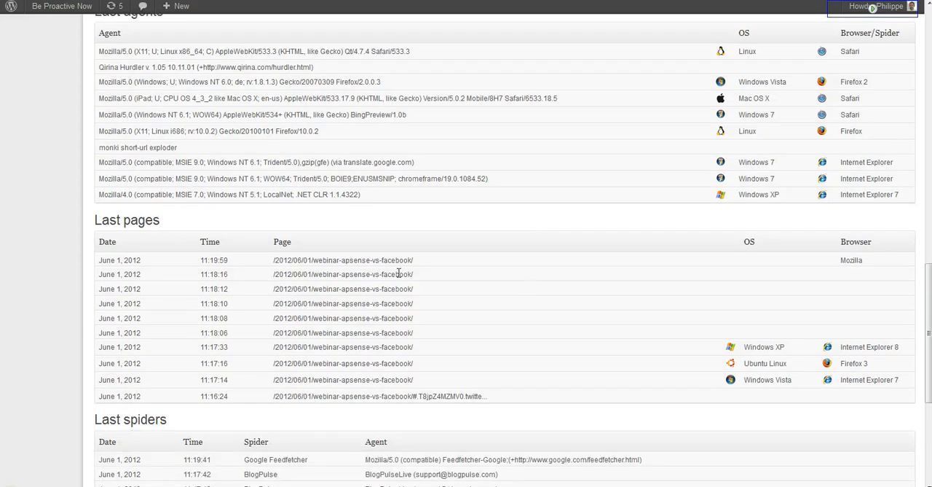
scroll("down", 3)
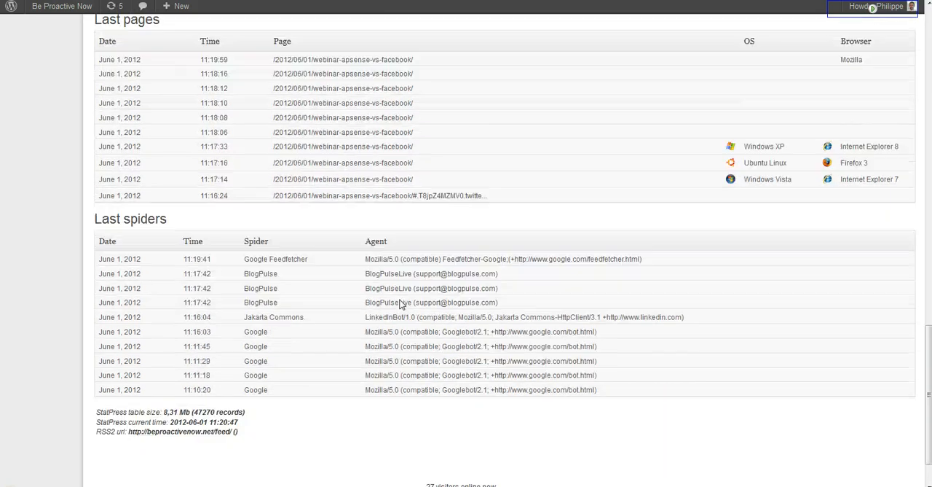
Scroll to the page bottom showing 27 visitors online and the maximum visitor counts.
scroll("down", 3)
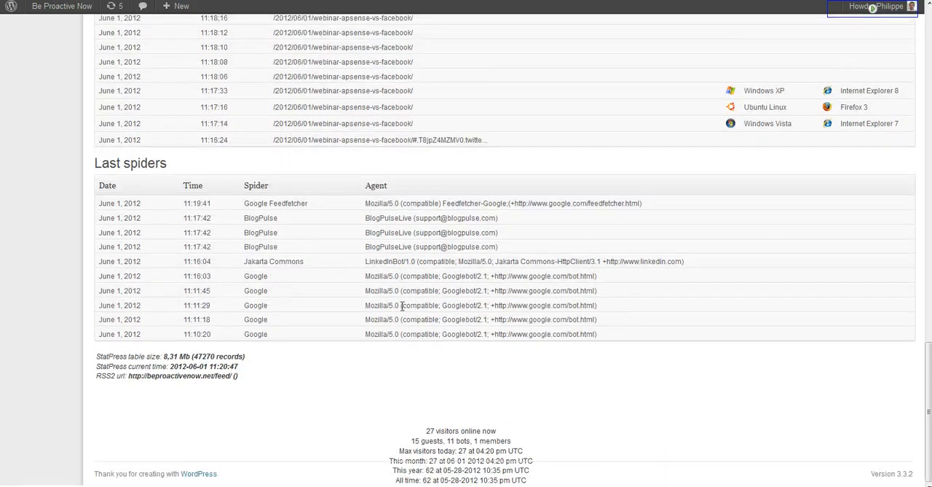
mouse_move(626, 440)
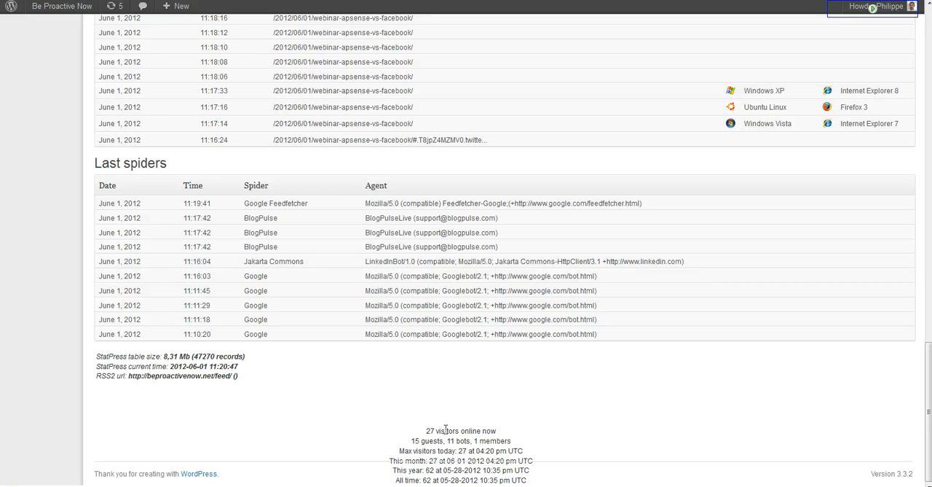
mouse_move(427, 442)
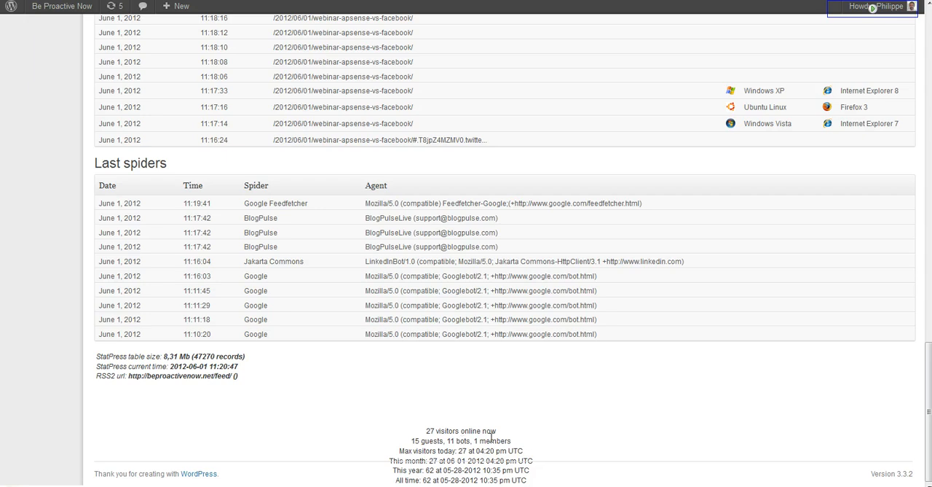
mouse_move(411, 451)
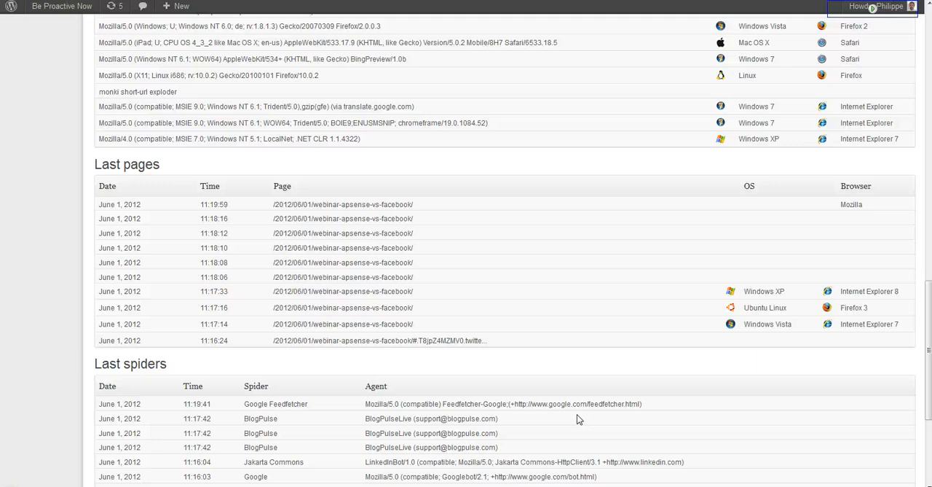
Scroll the StatPress page back to the overview totals and daily visitor chart.
scroll("down", 3)
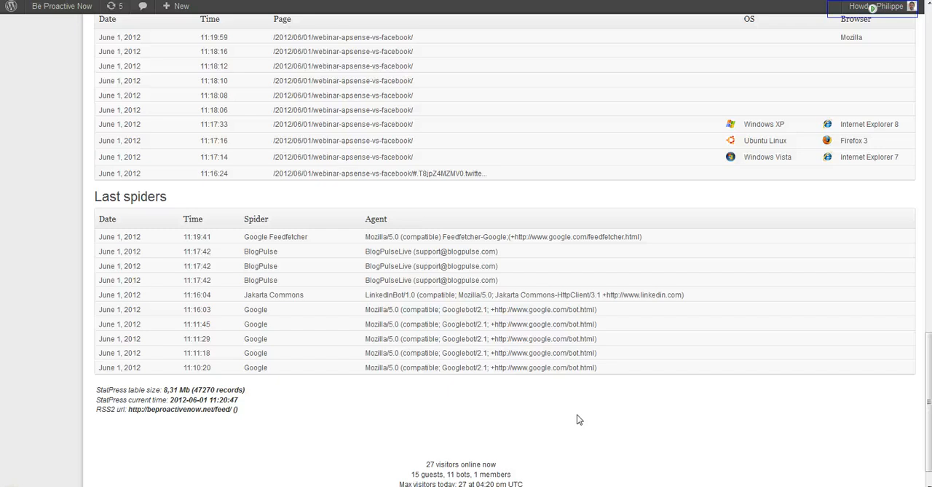
scroll("down", 3)
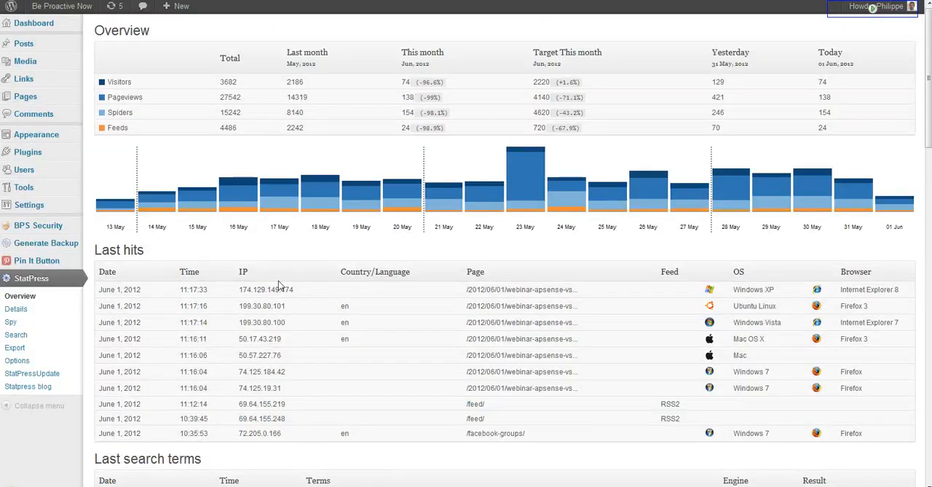
mouse_move(28, 152)
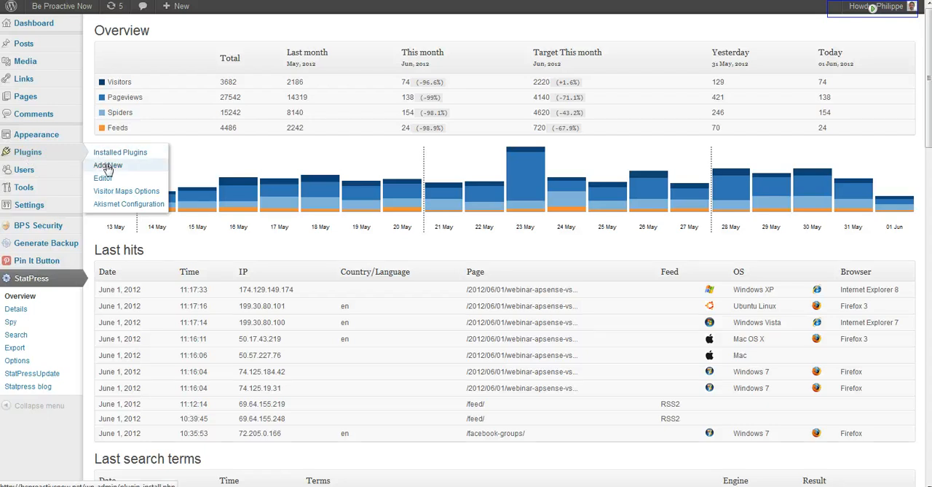
Scroll down again to the Last search terms, Last referrers and start of Last agents.
scroll("down", 3)
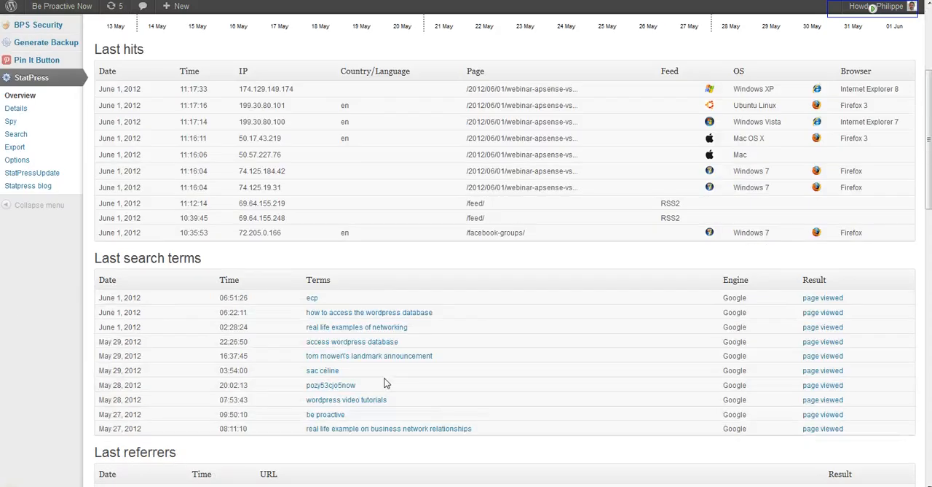
scroll("down", 3)
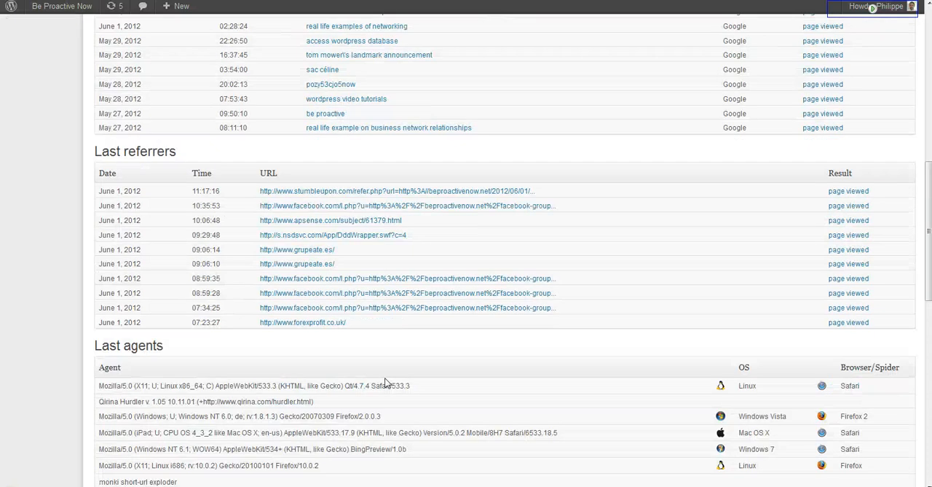